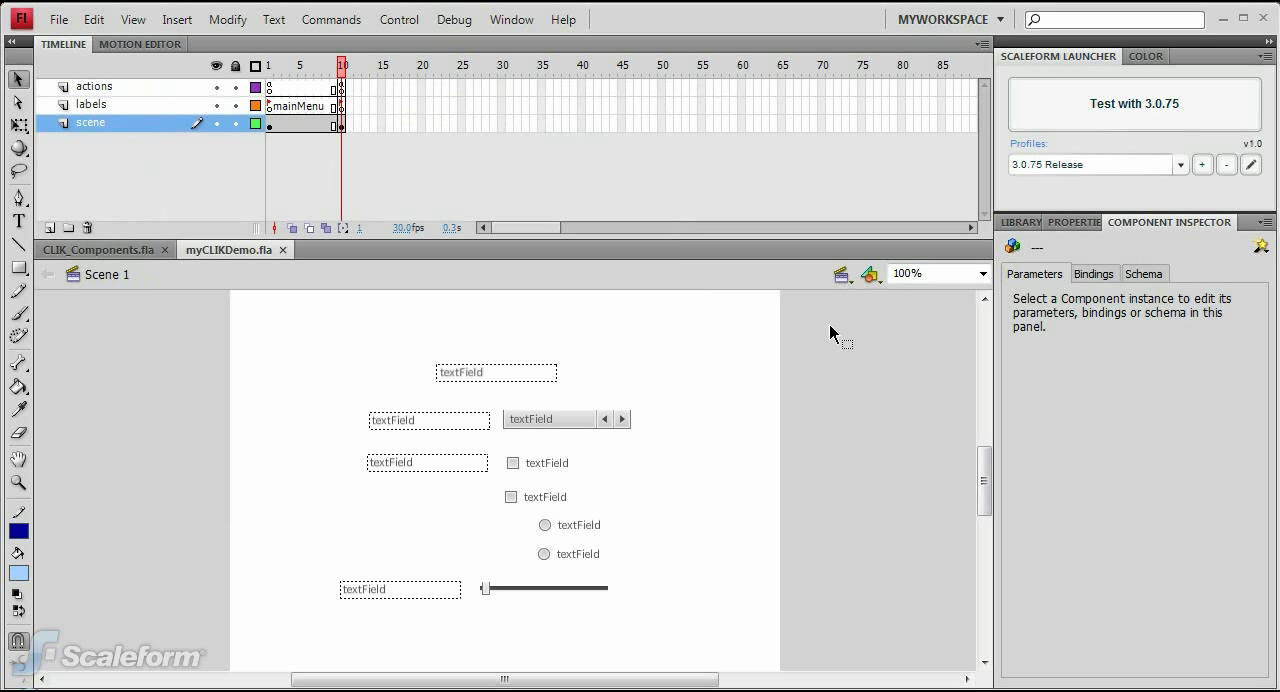
mouse_move(1020, 222)
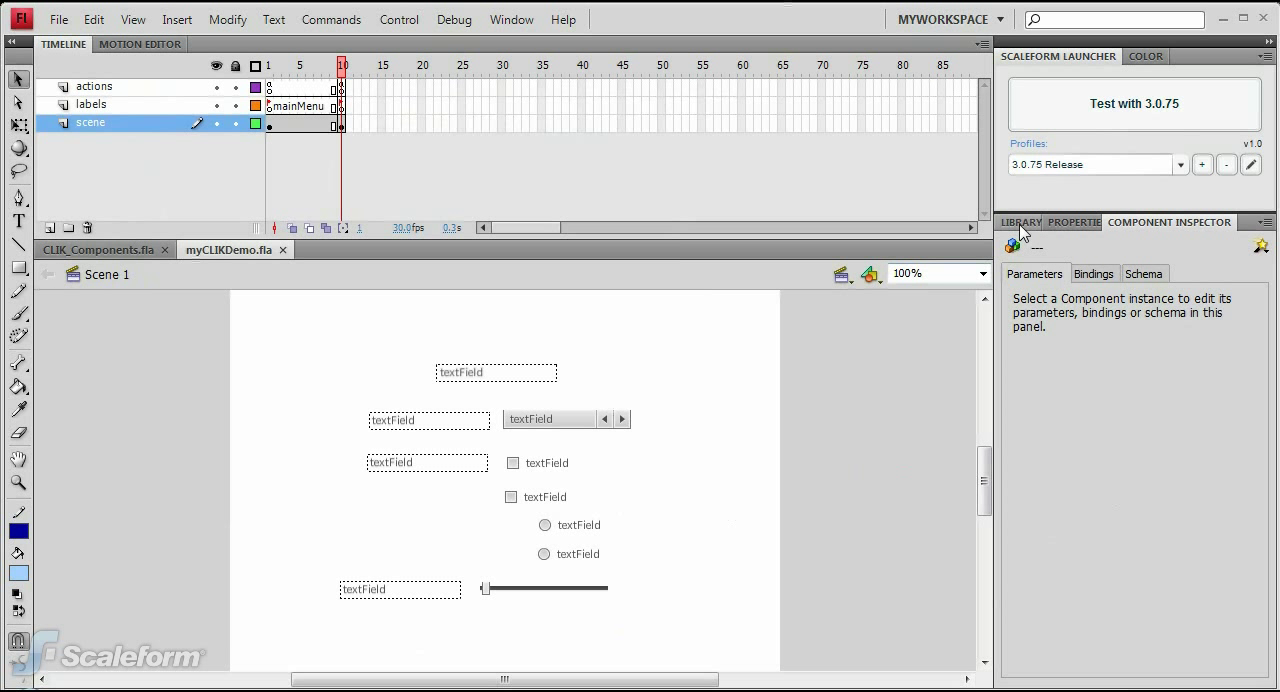
Step: Place a library Button below the slider, naming it okBtn with label 'OK'
left_click(1020, 222)
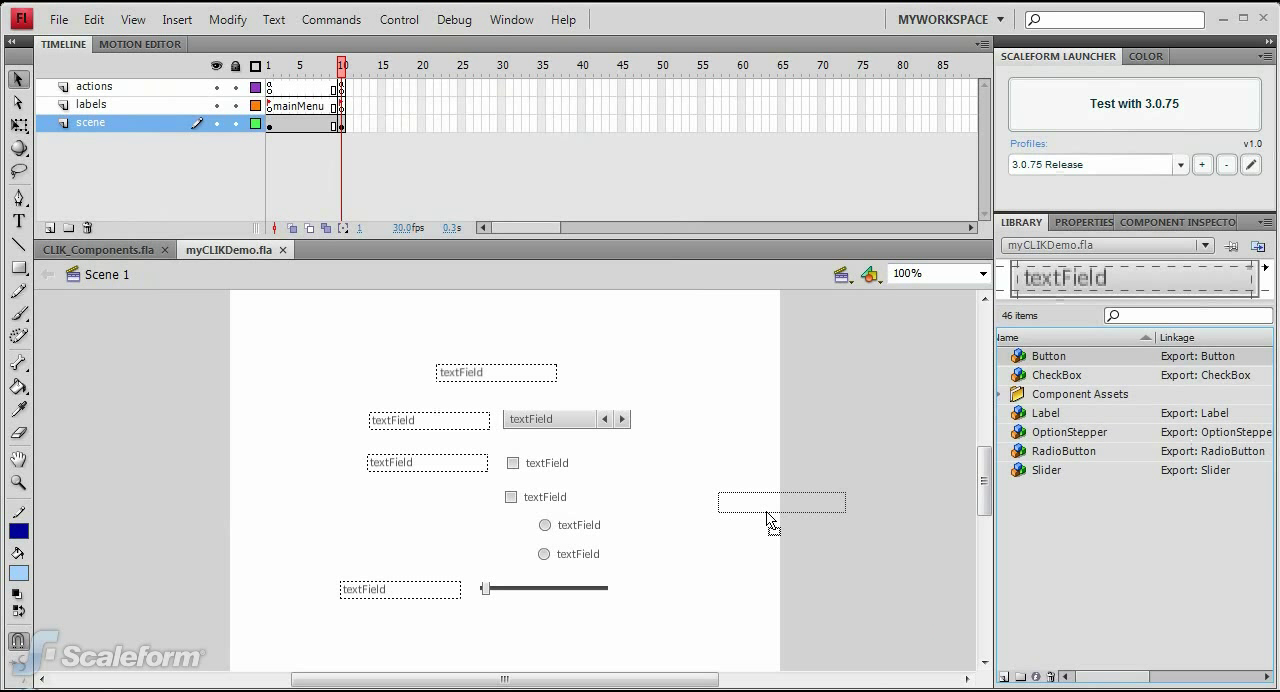
left_click_drag(780, 502, 525, 635)
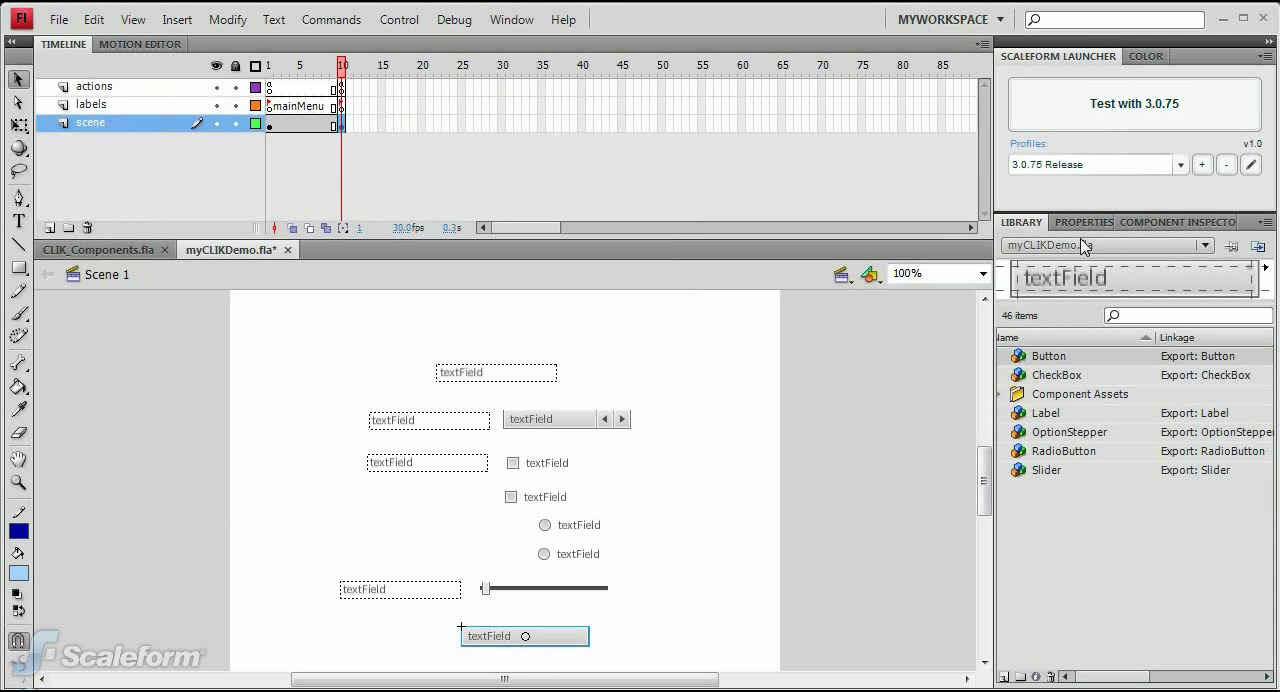
left_click(1077, 221)
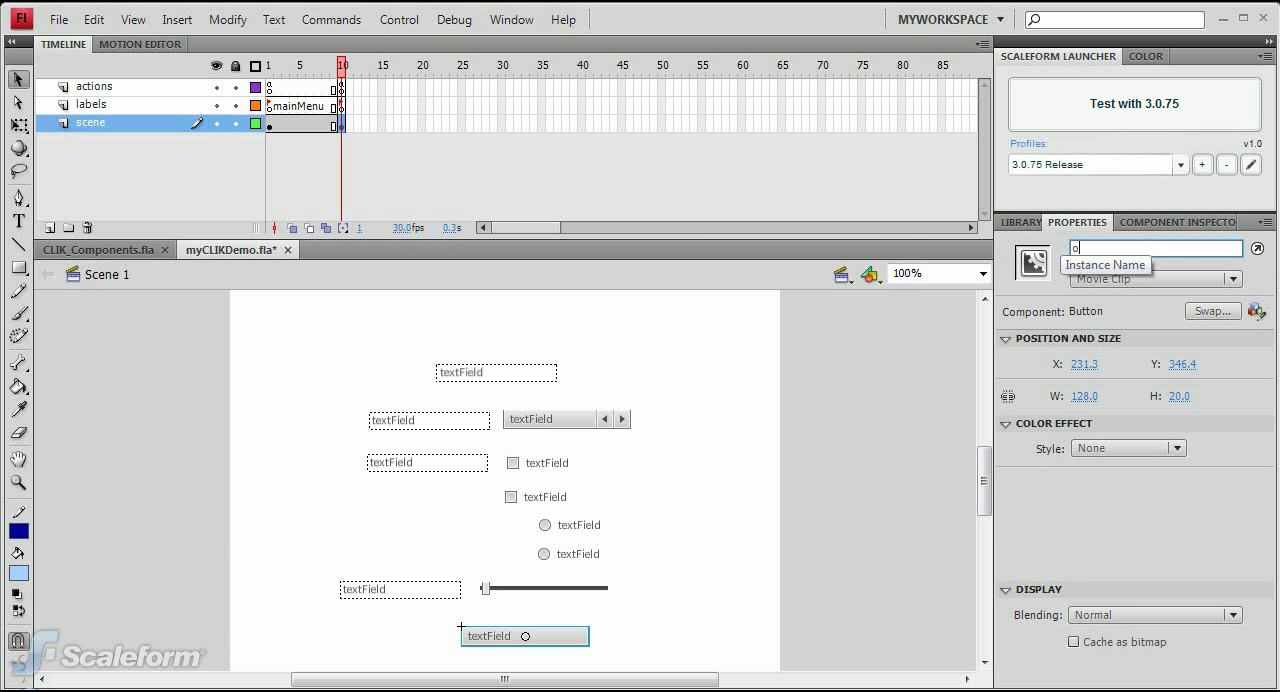
type("okBtn")
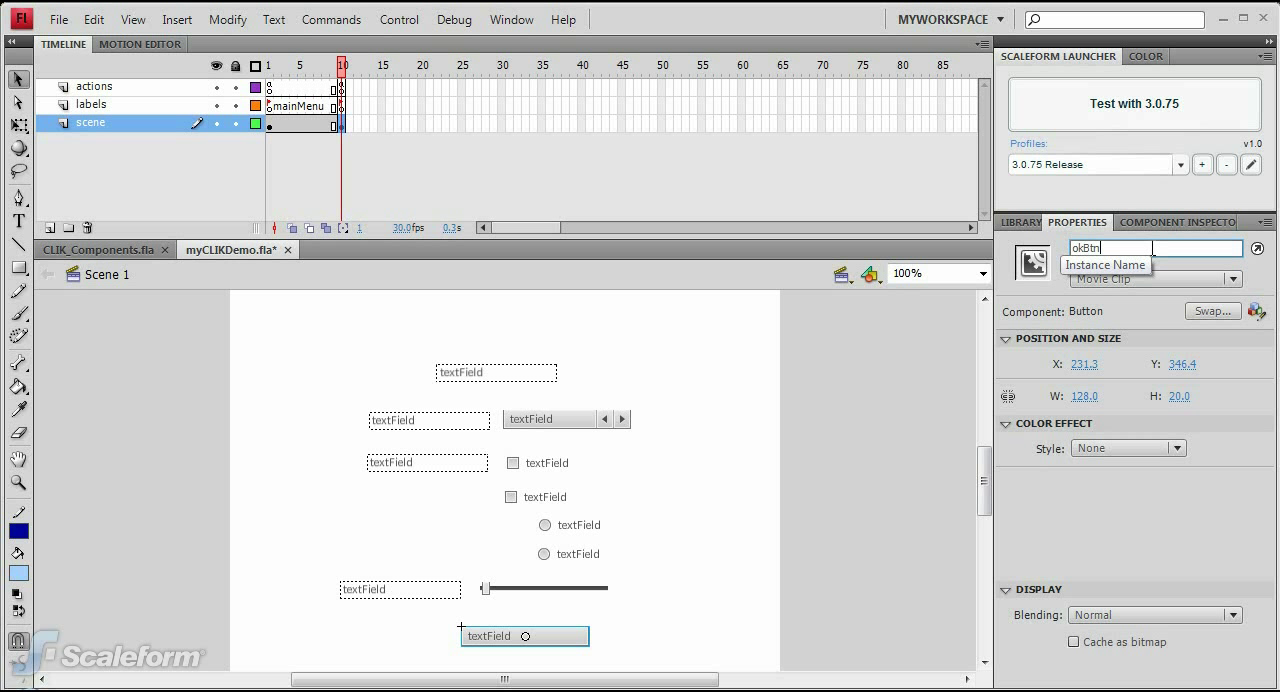
left_click(1168, 221)
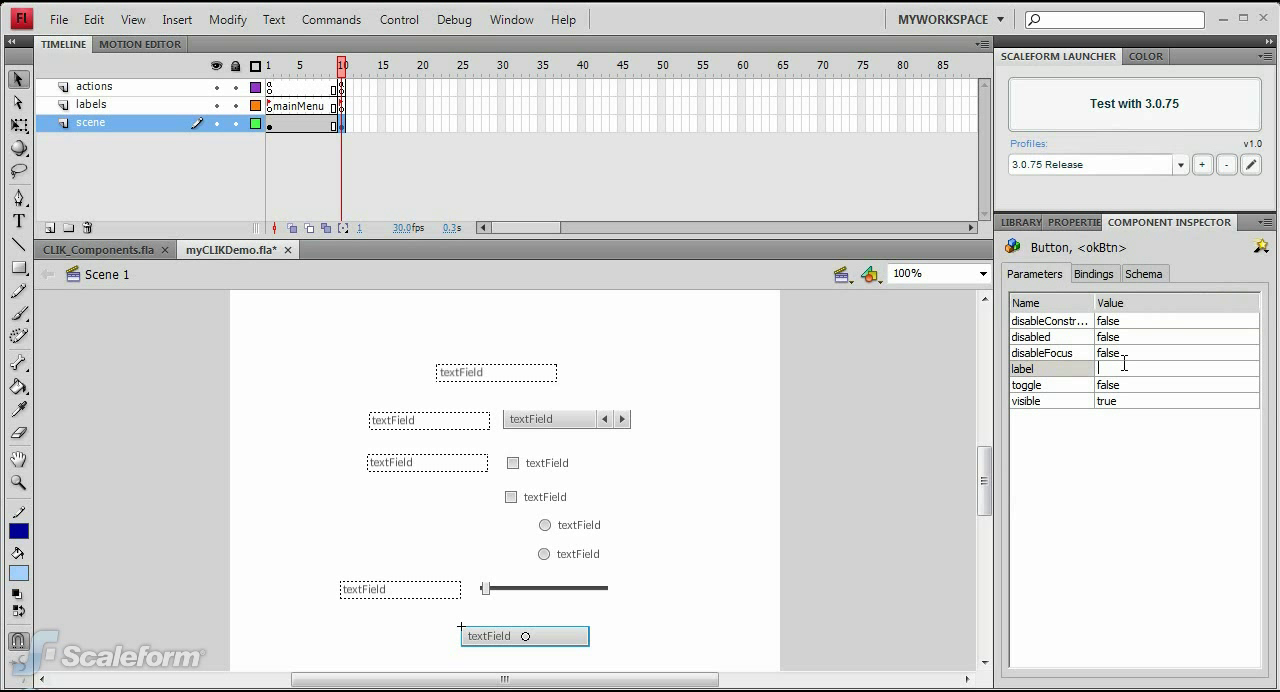
type("OK")
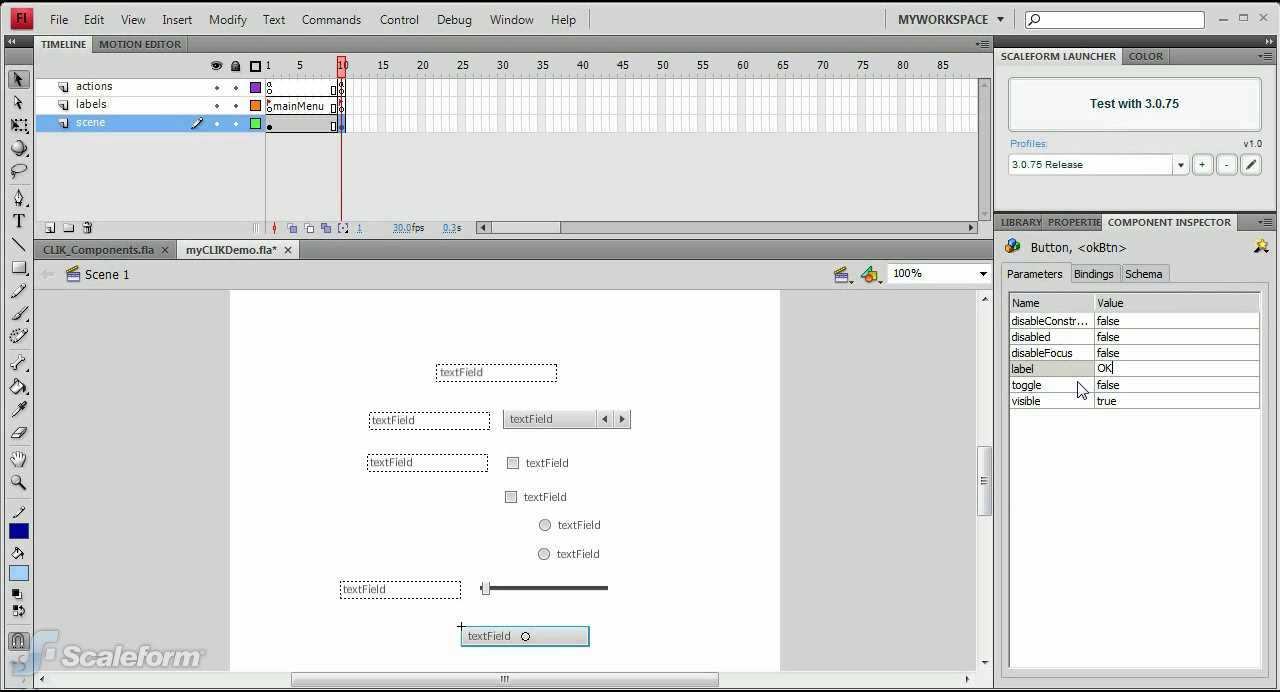
mouse_move(1043, 385)
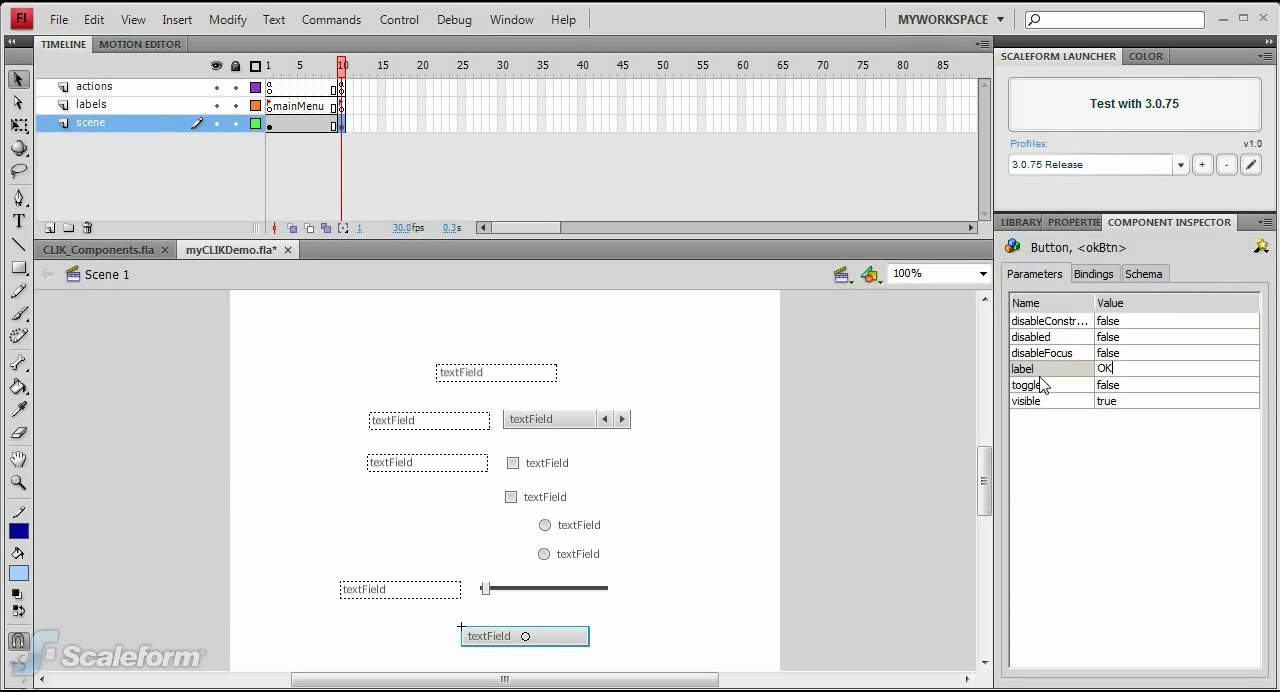
mouse_move(1022, 221)
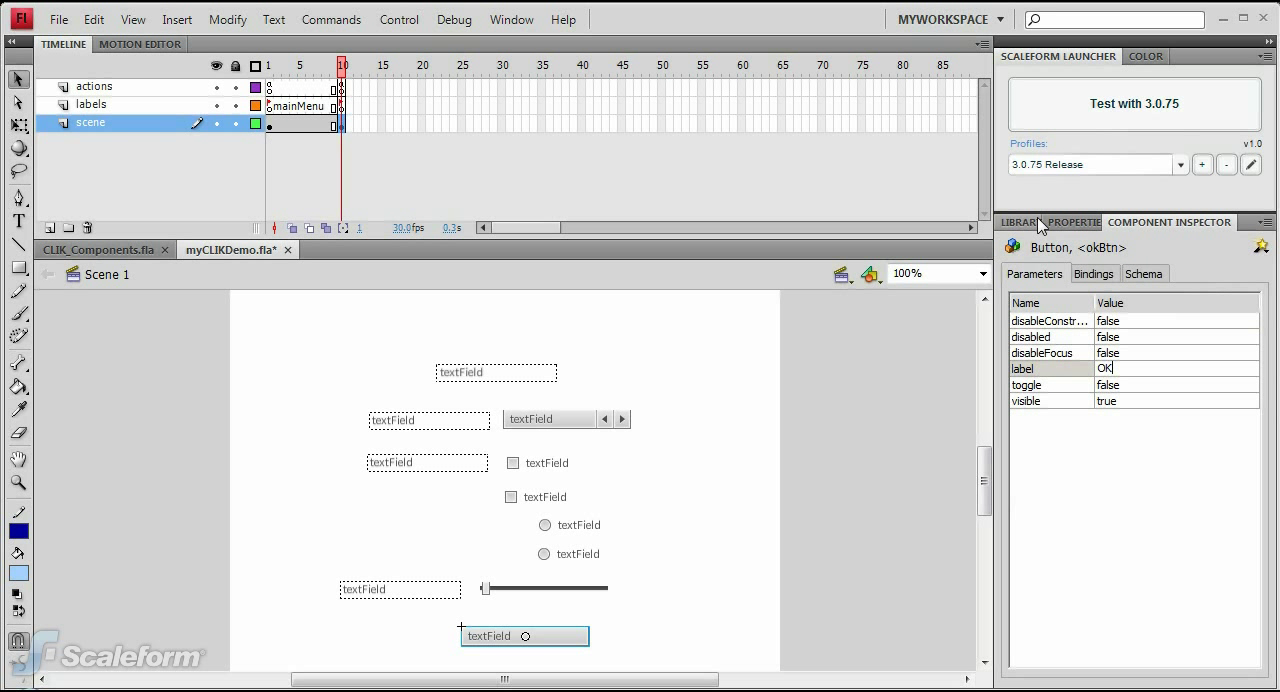
Step: Add a second Button beside okBtn, named cancelBtn with label 'Cancel'
left_click(1019, 222)
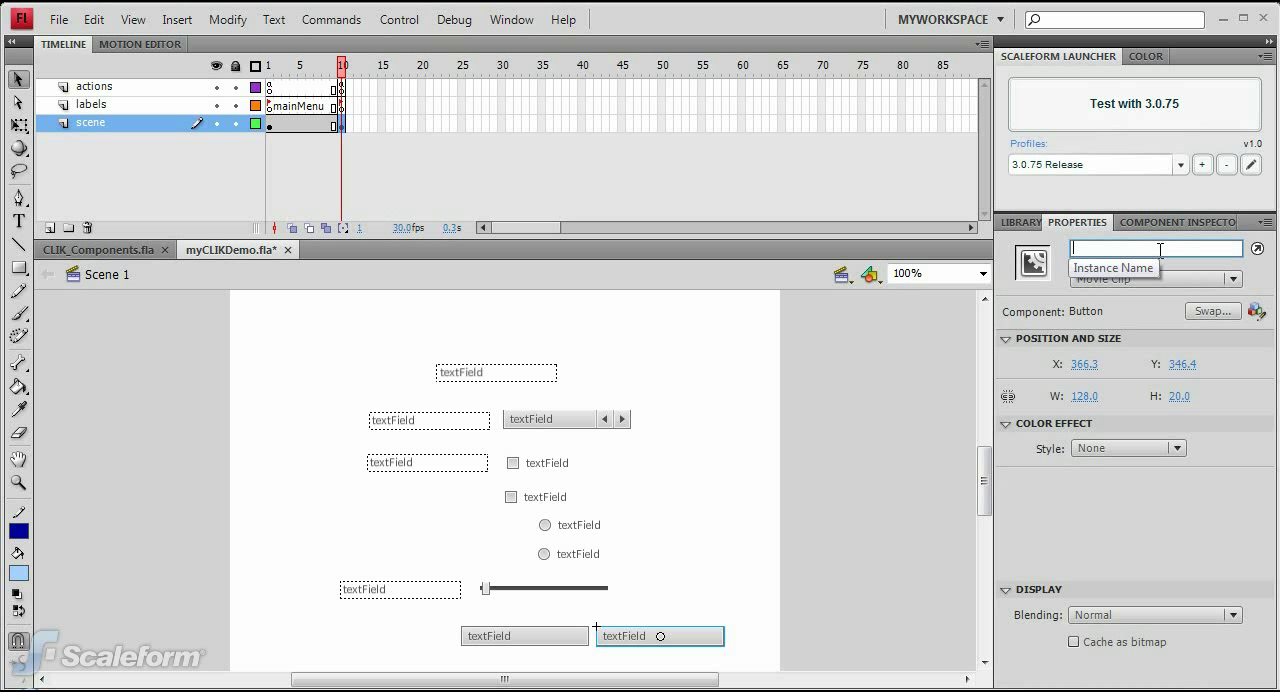
type("cancelBtn")
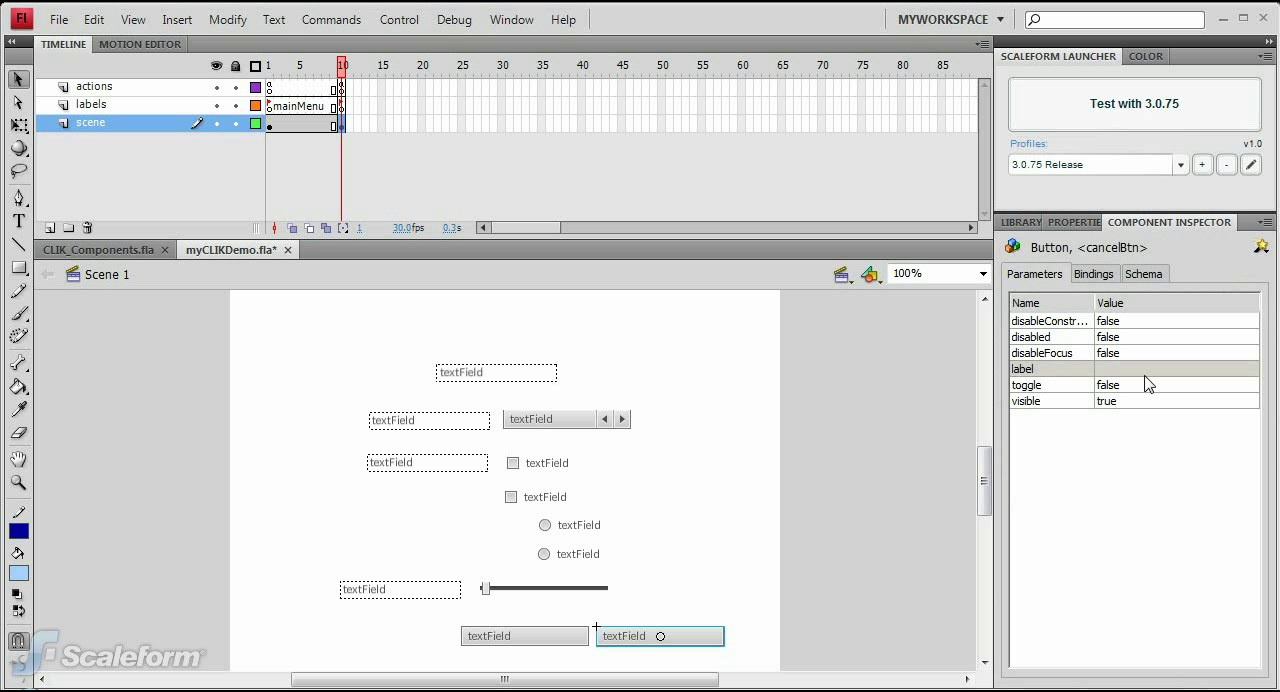
type("Cancel")
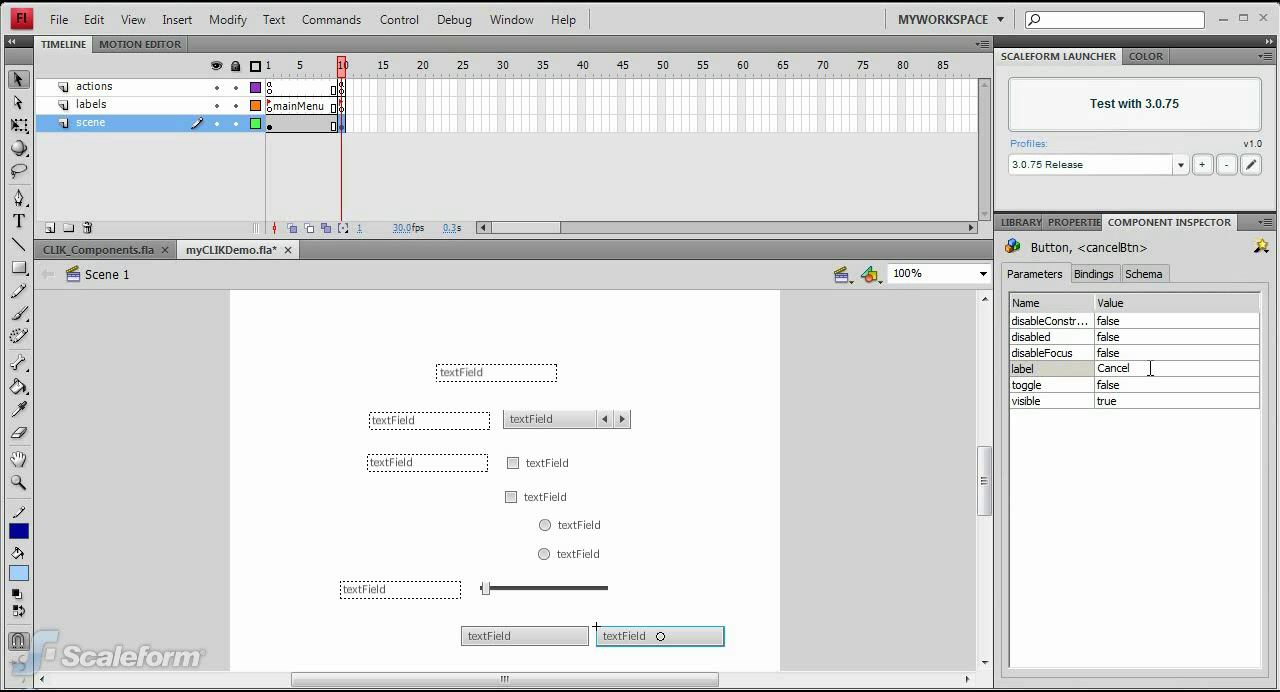
left_click(712, 477)
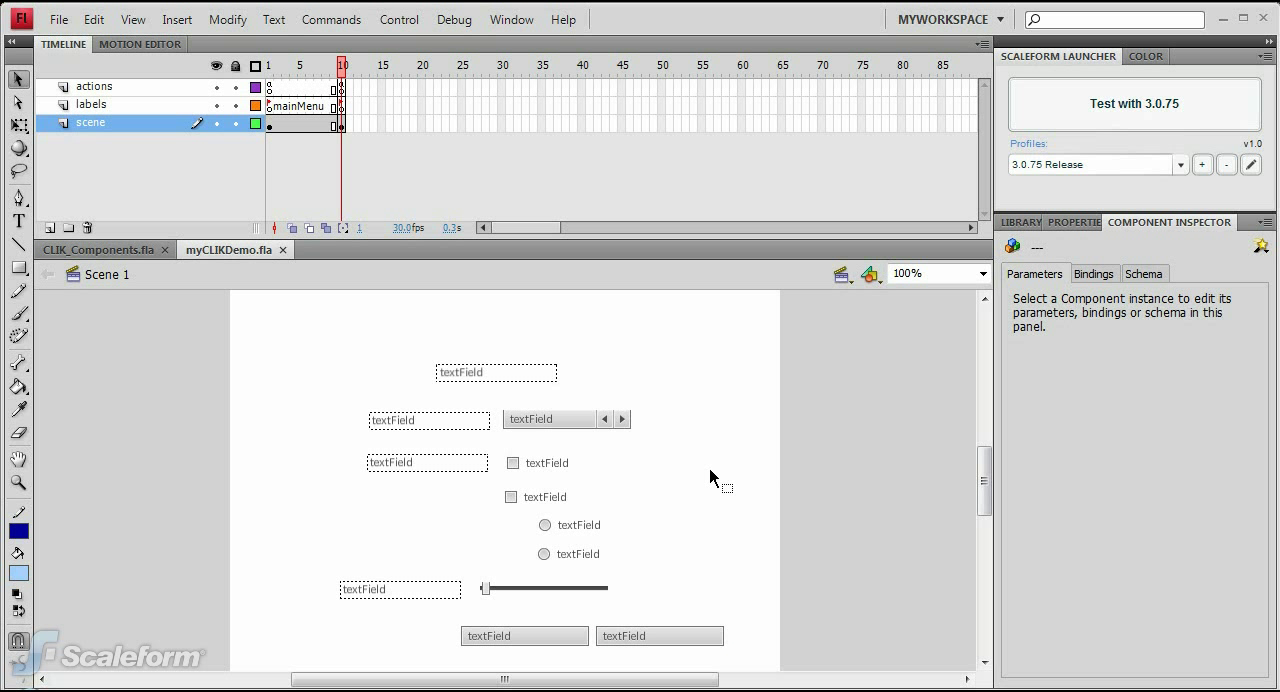
Step: In frame 10's script, set difficultyOption.dataProvider to Easy, Medium, Hard, Insane above stop()
left_click(94, 86)
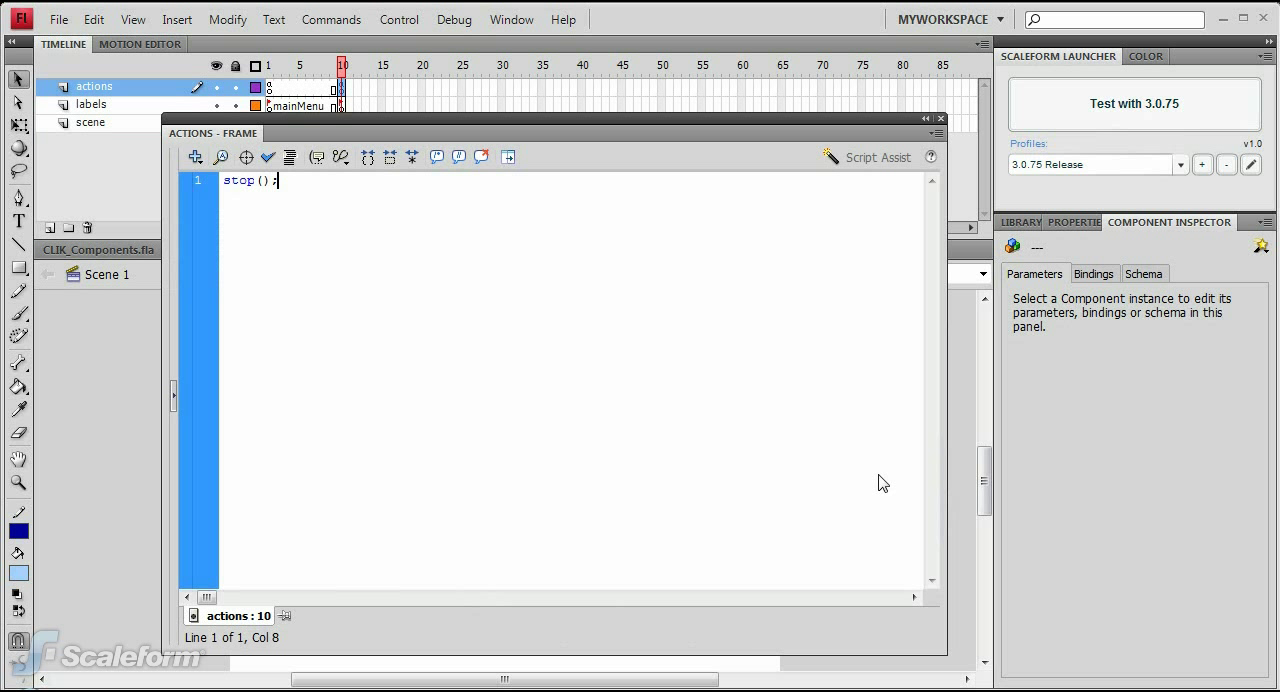
mouse_move(385, 246)
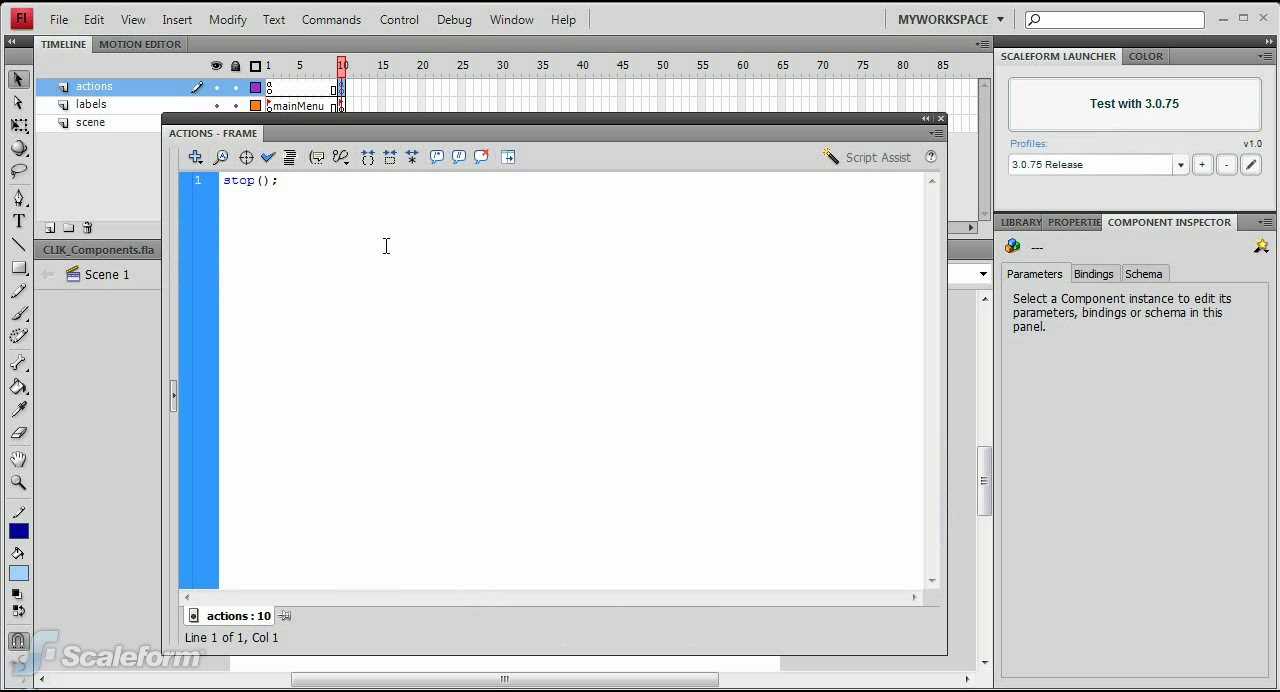
left_click(227, 181)
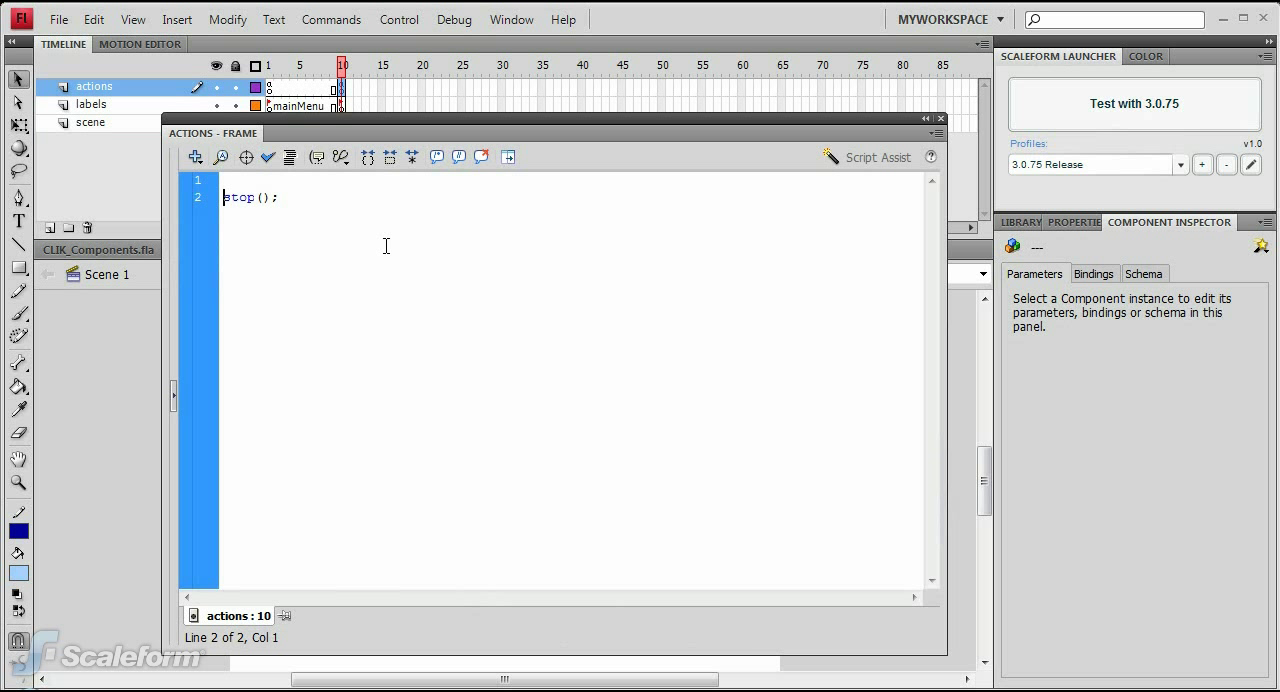
key("Return")
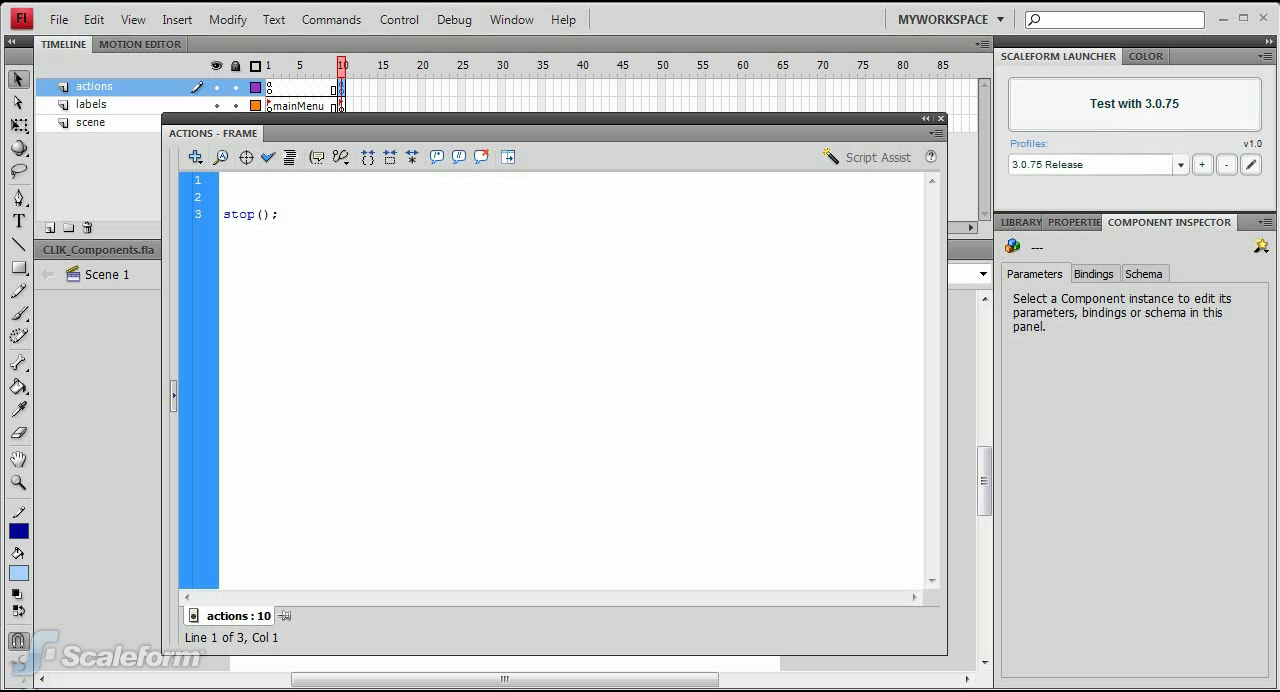
type("difficultyOption.dataProvider = [\"Easy\", \"Medium\", \"Hard\", \"Insane\"];")
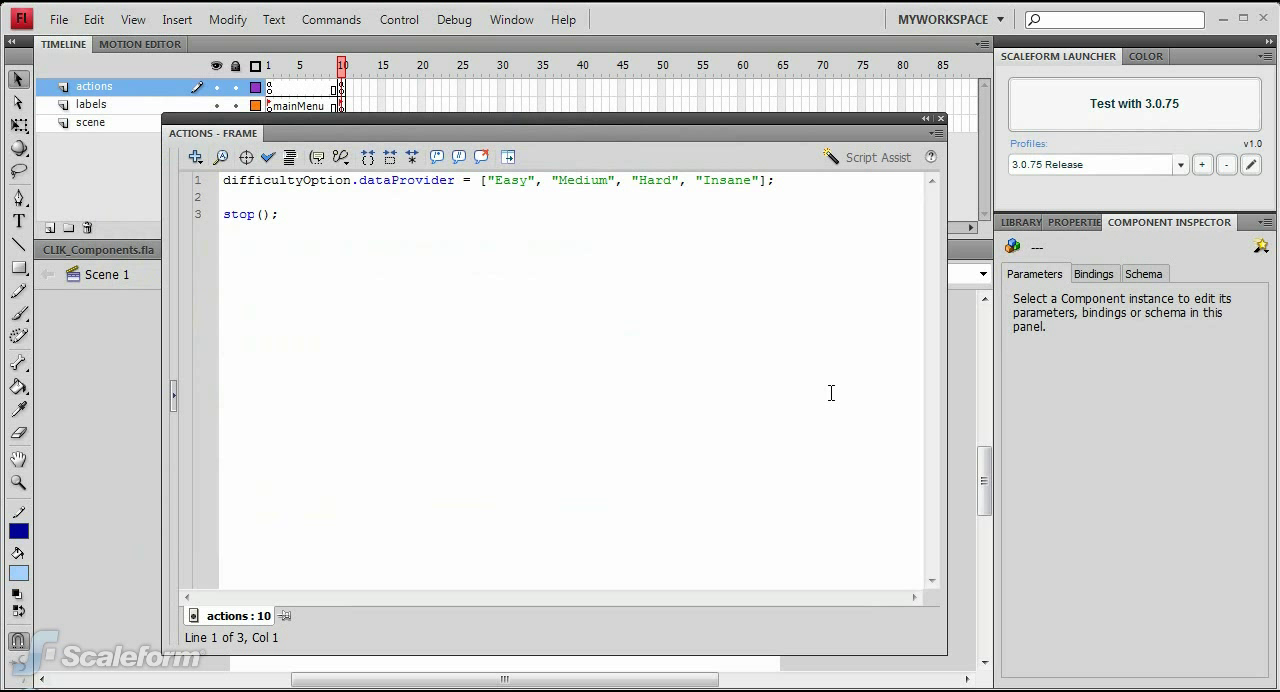
mouse_move(385, 243)
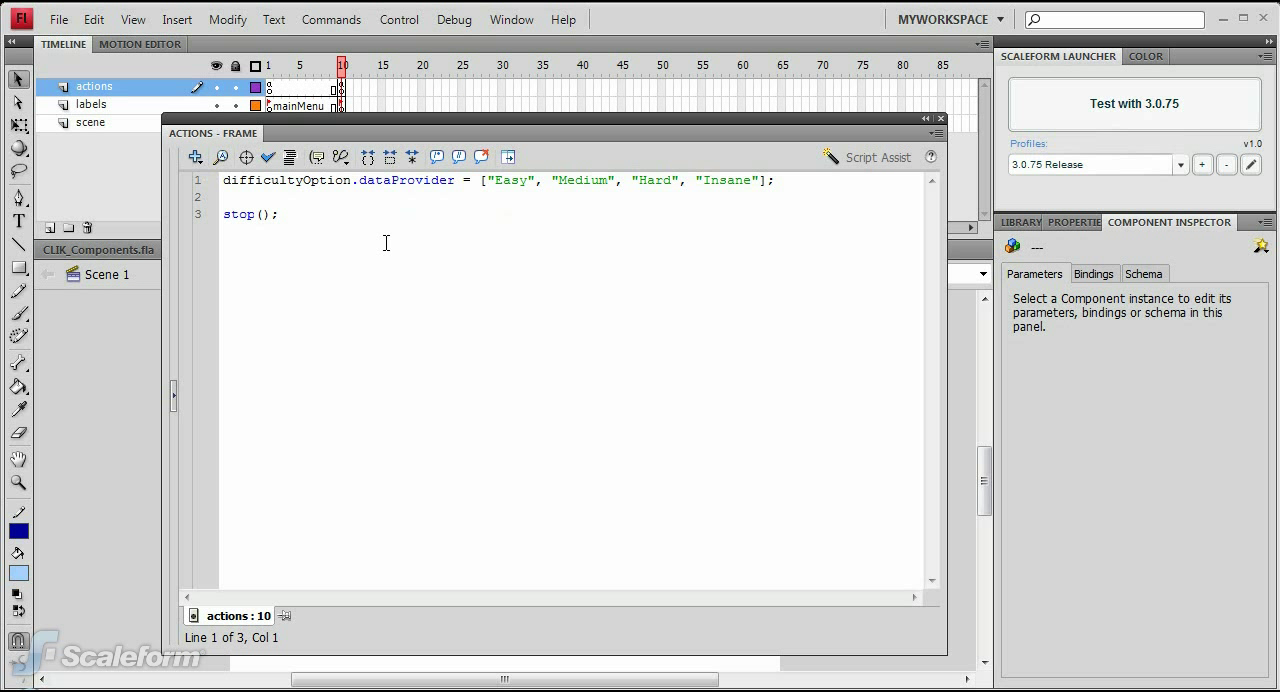
left_click(198, 181)
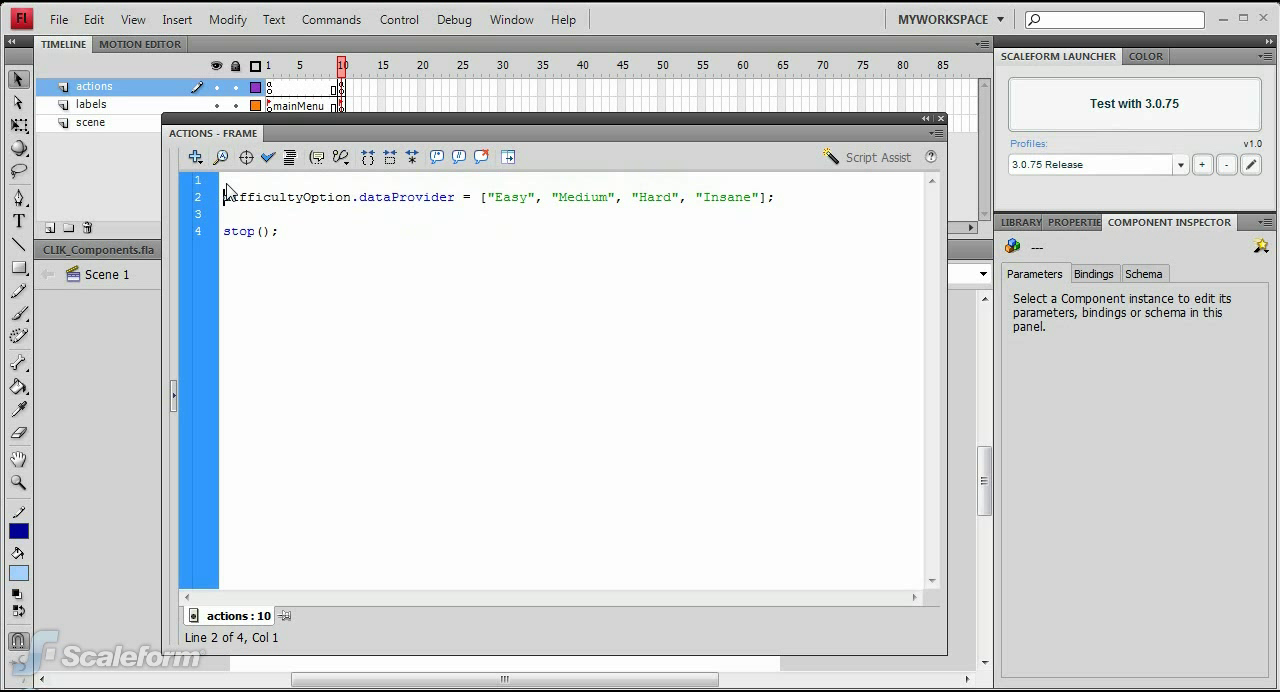
Step: Import gfx.controls.ButtonGroup, create aaGroup, and assign it to edgeaaBtn.group and hwaaBtn.group
type("import gfx.controls.ButtonGroup;")
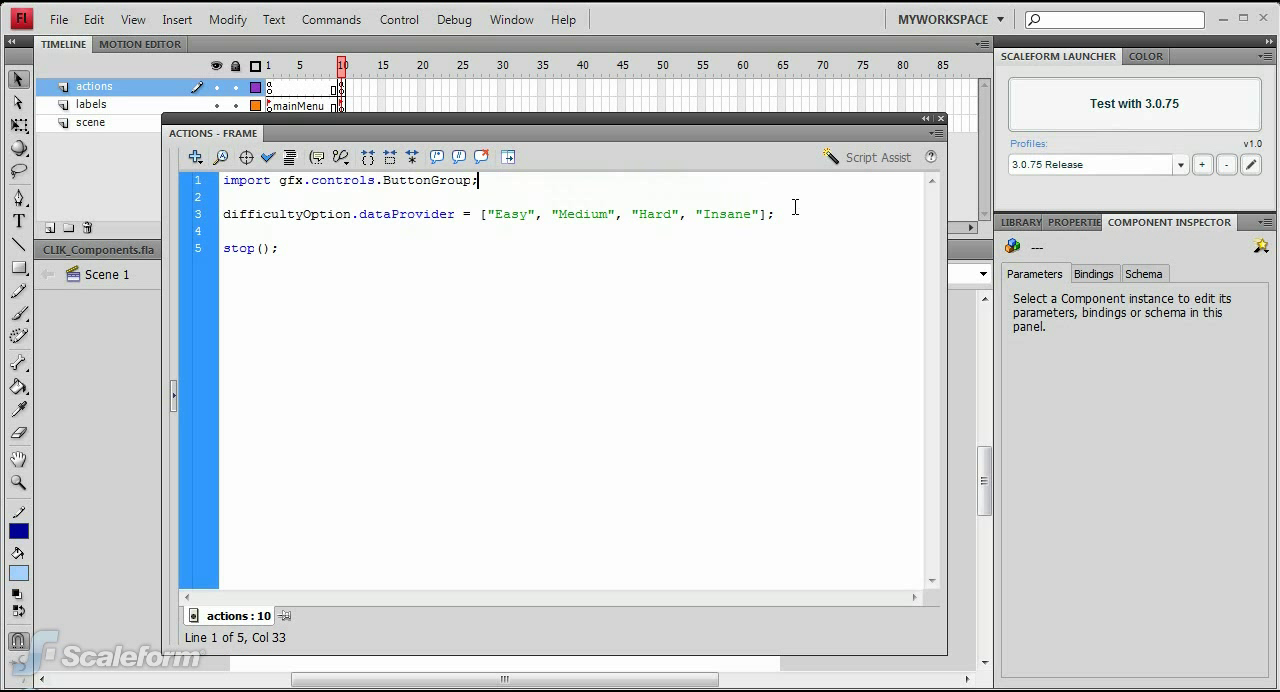
left_click(780, 214)
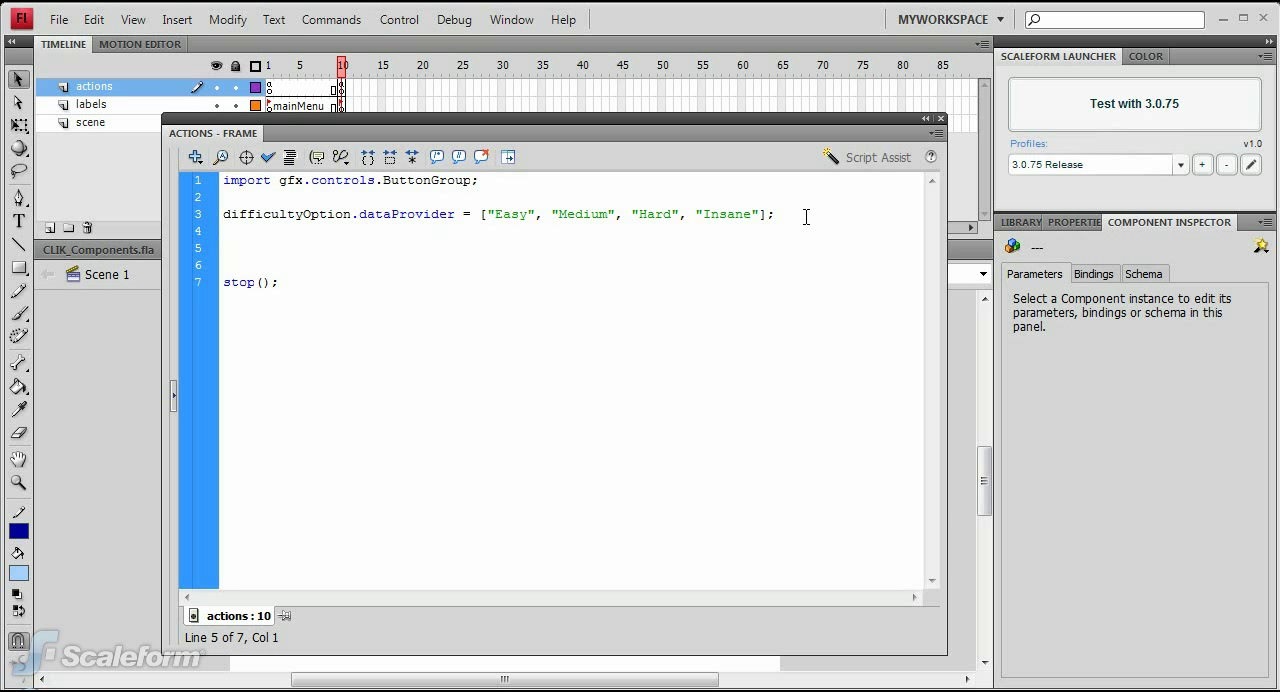
type("var aaGroup:ButtonGroup = new ButtonGroup();")
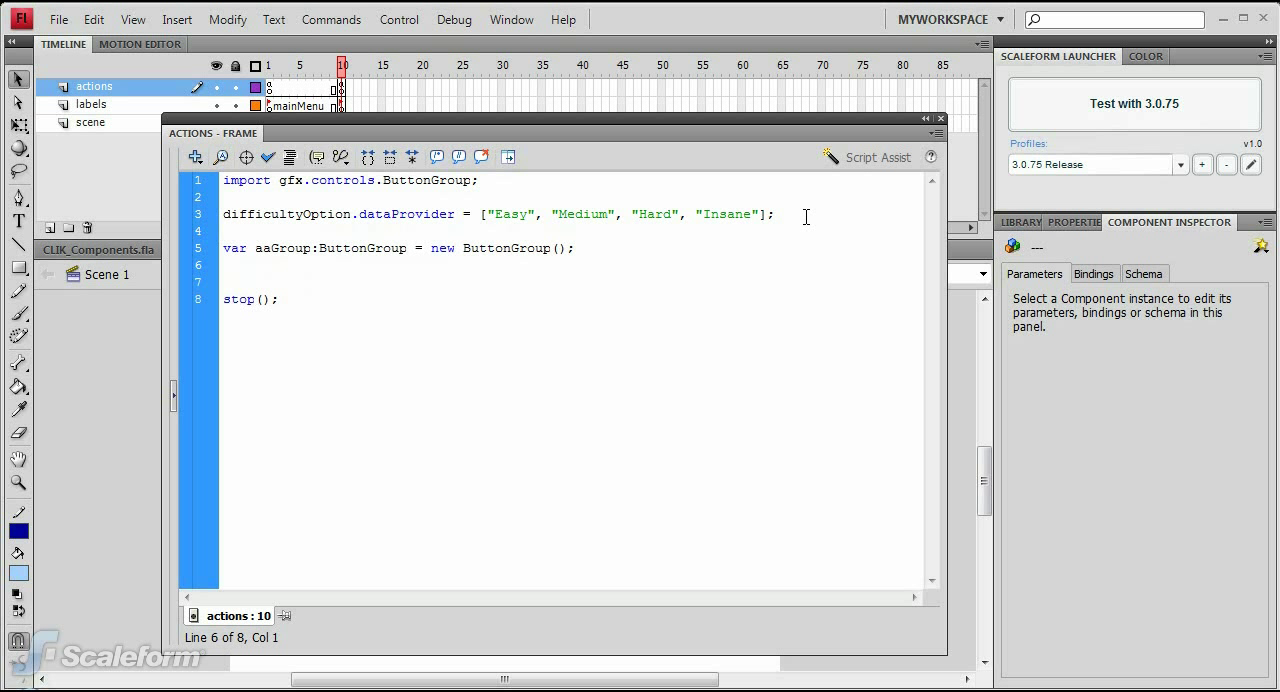
left_click(224, 265)
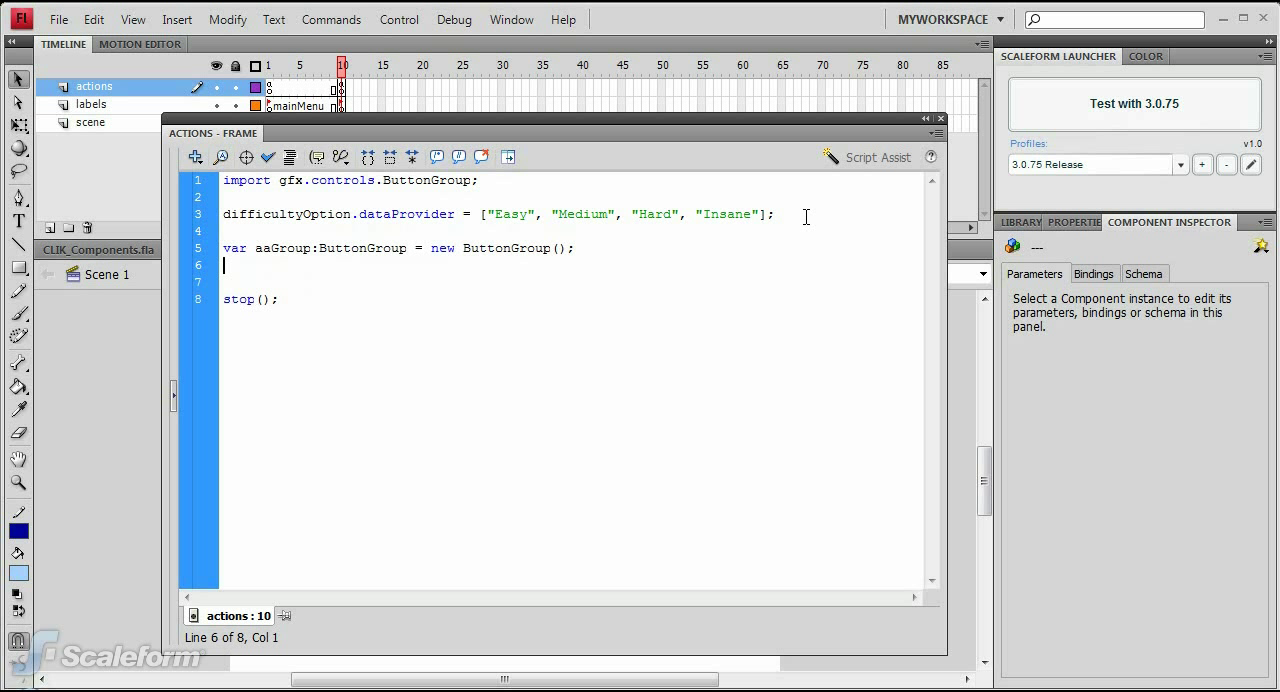
type("edgeaaBtn.group = hwaaBtn.group = aaGroup;")
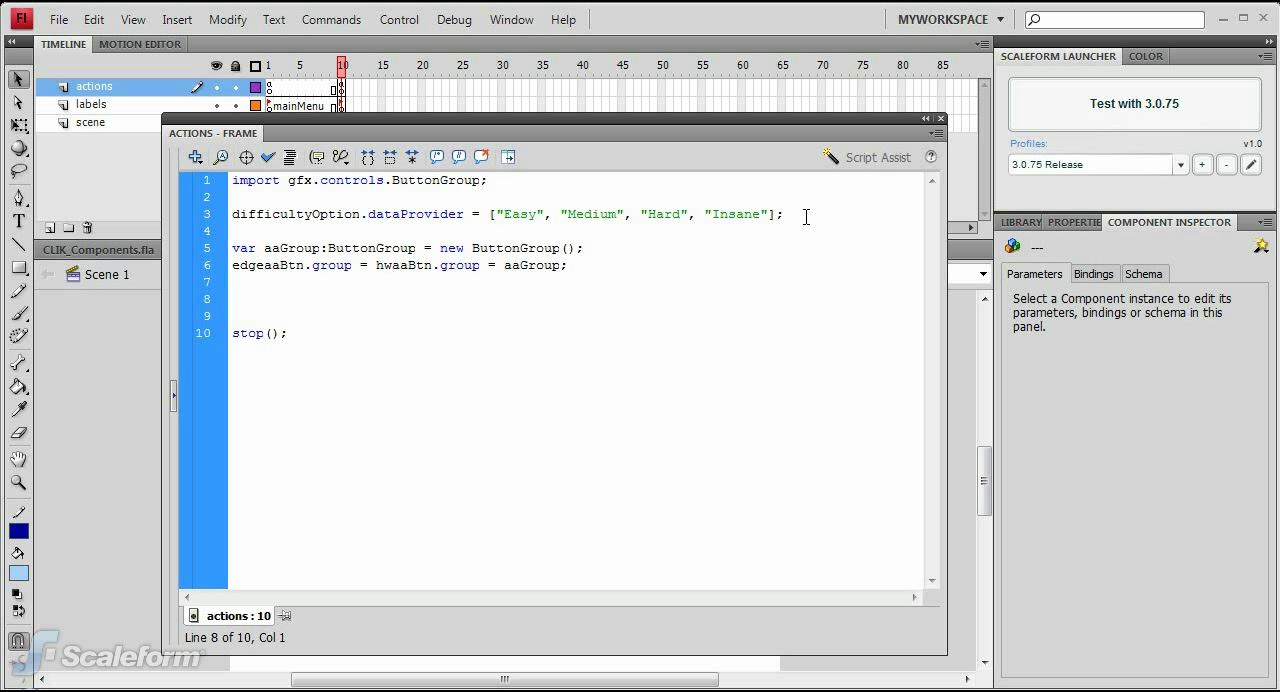
Step: Define EnableAARadioButtons and register it as aaBtn's click event listener
left_click(232, 298)
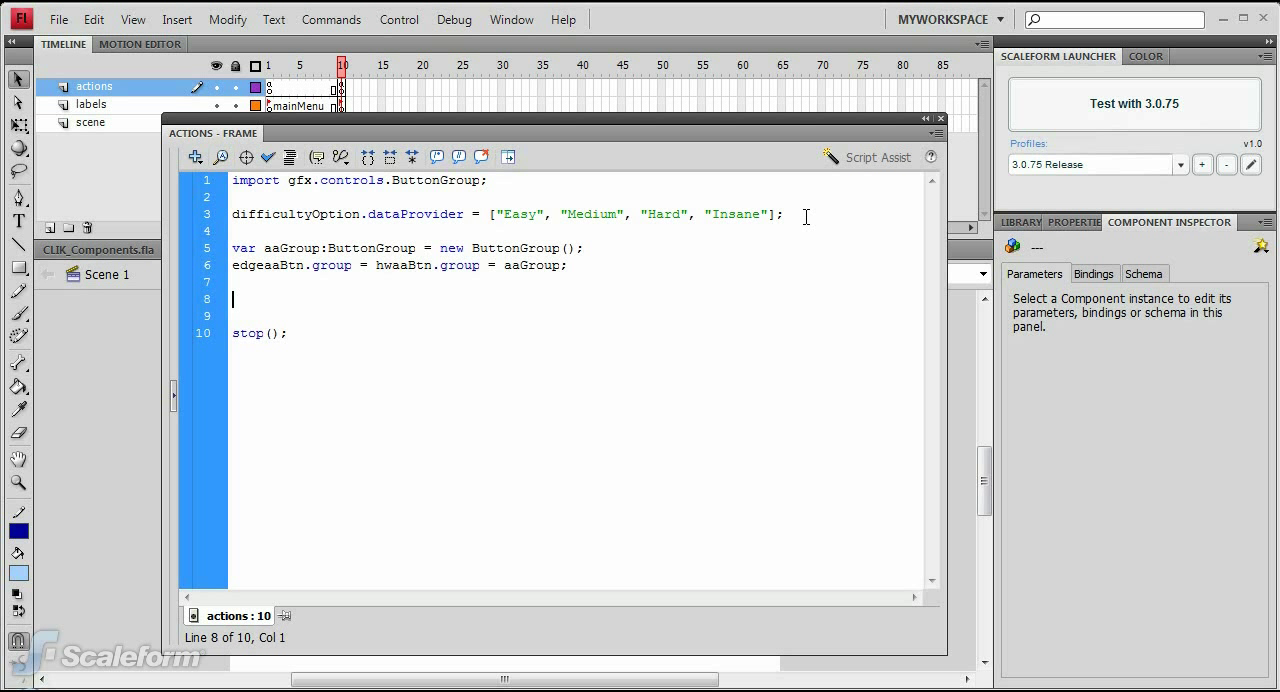
type("function EnableAARadioButtons() {")
left_click(576, 316)
type("edgeaaBtn.disabled = hwaaBtn.disabled = !aaBtn.selected;")
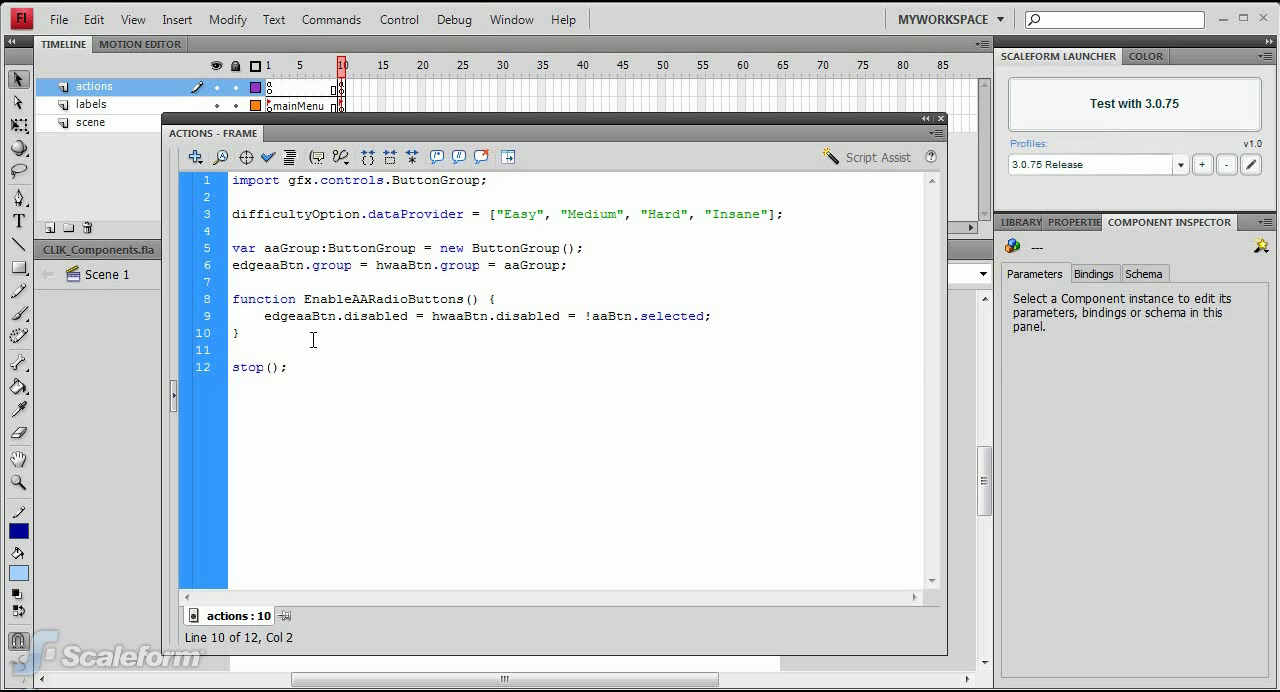
key("Return")
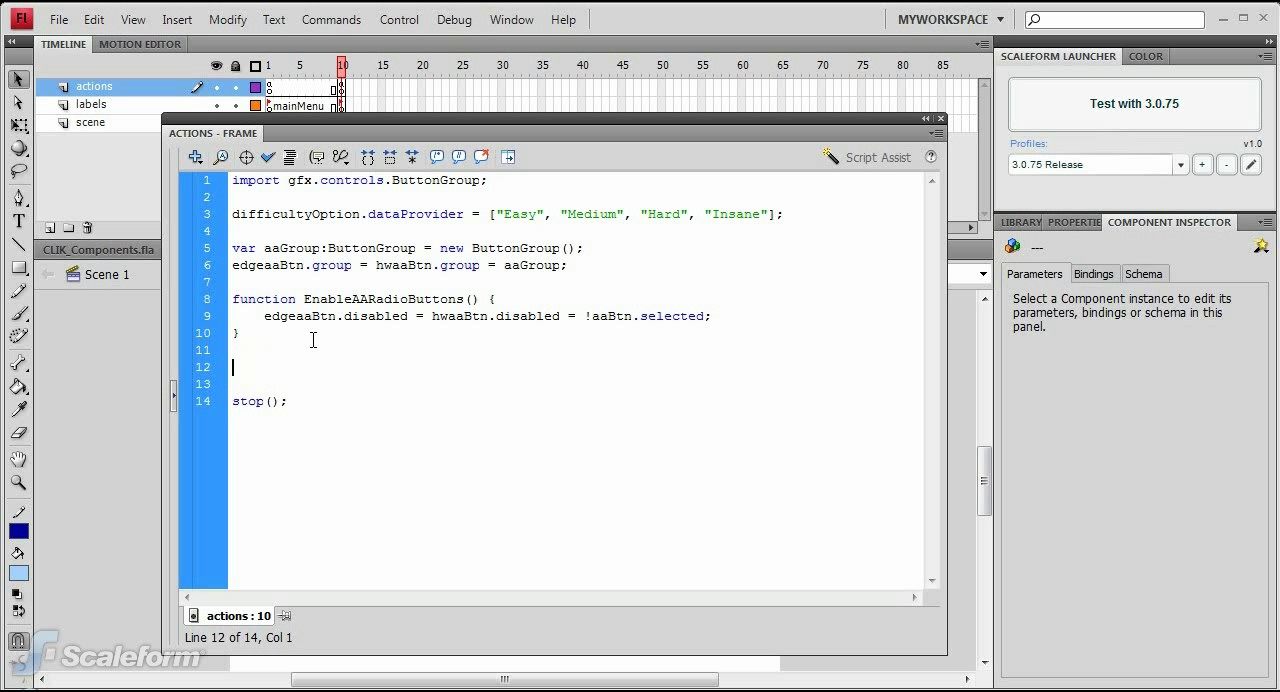
type("aaBtn.addEventListener(\"click\", this, \"EnableAARadioButtons\");")
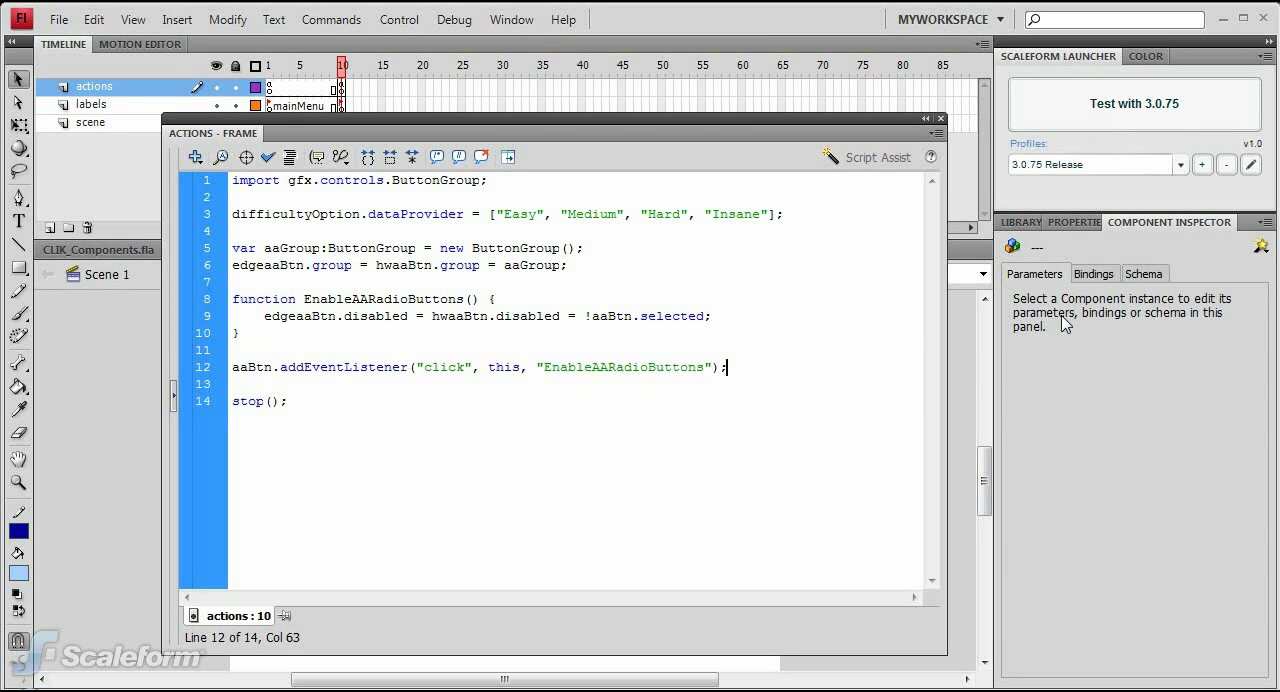